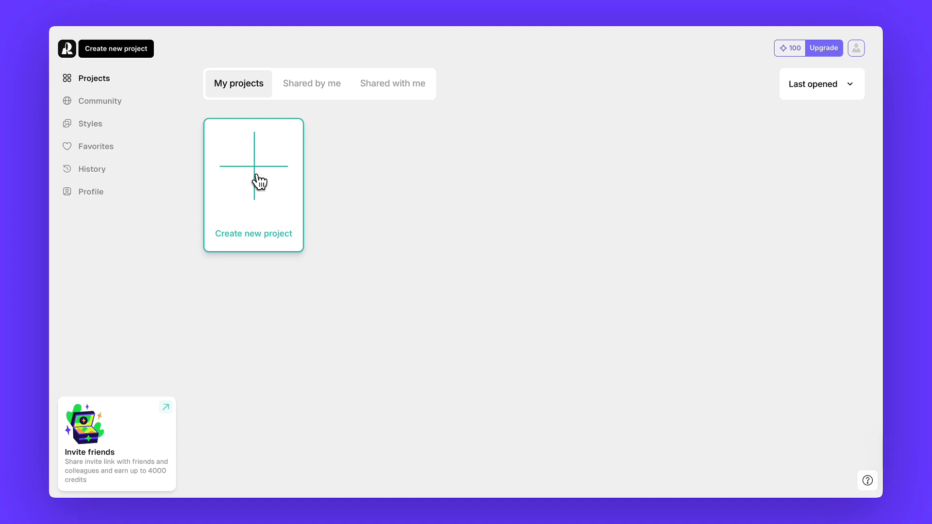
Start a blank Custom Styles project from the Create new project card
{"action": "left_click", "coordinate": [252, 184]}
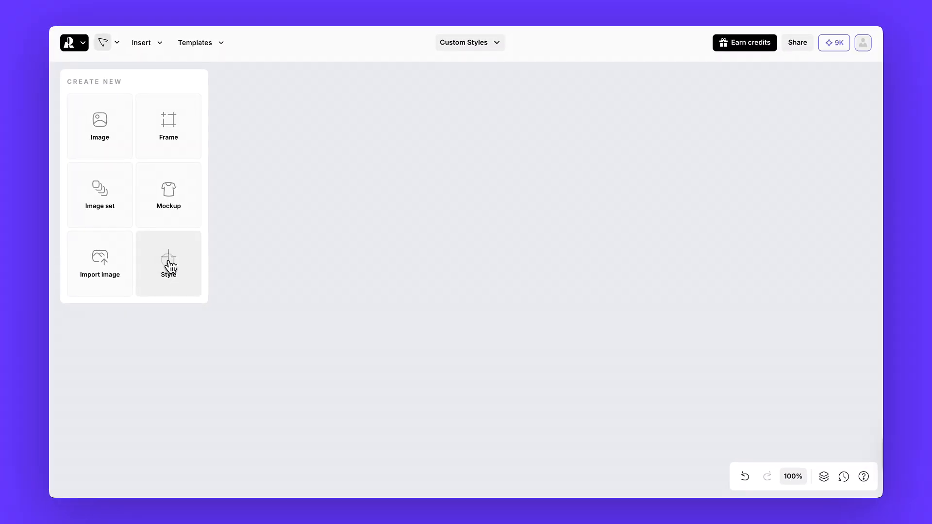
Open the Create new style dialog from the styles library
{"action": "left_click", "coordinate": [169, 264]}
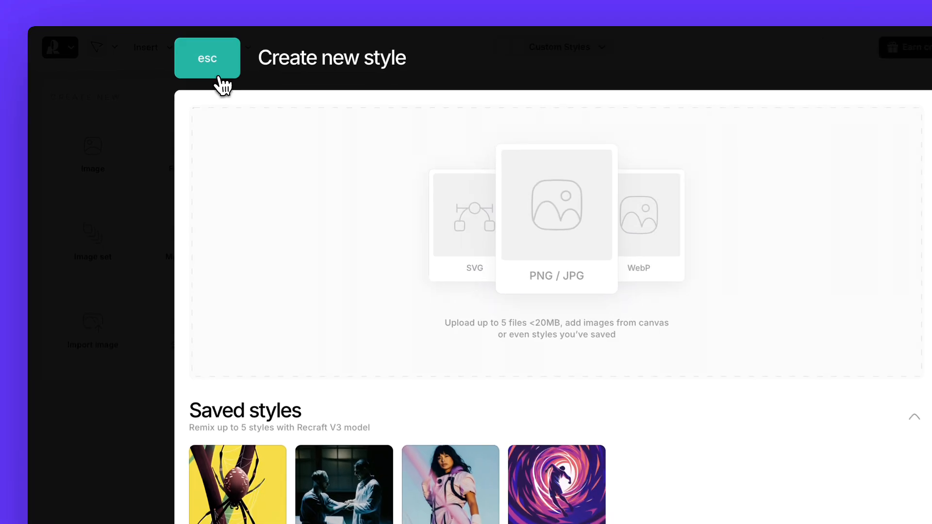
{"action": "left_click", "coordinate": [207, 58]}
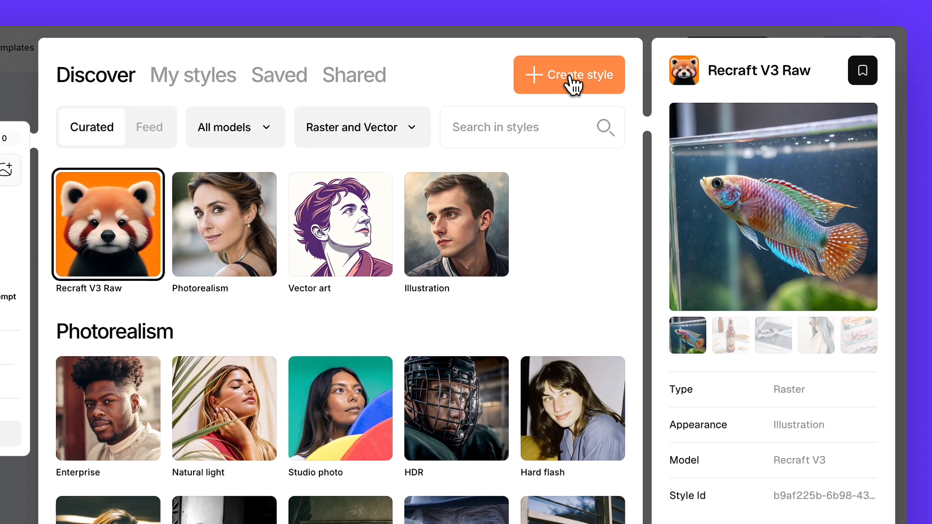
{"action": "left_click", "coordinate": [569, 75]}
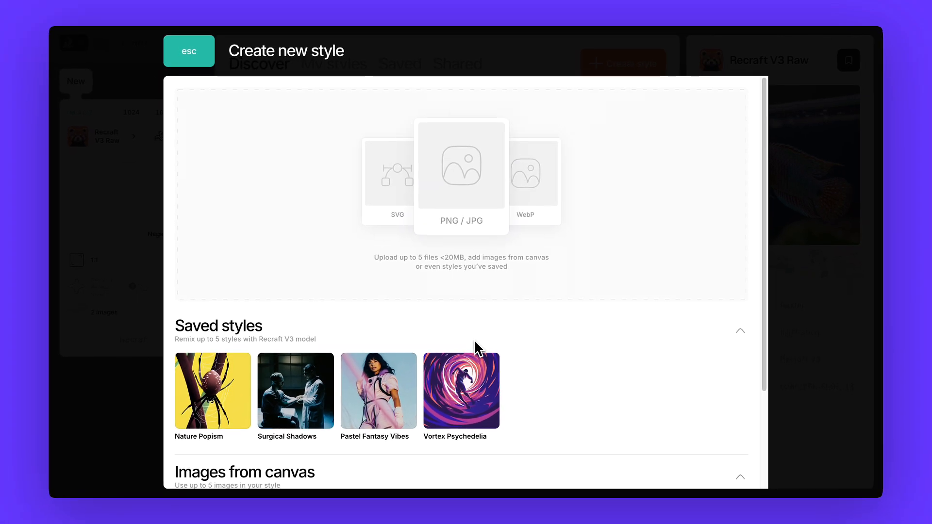
Upload a reference image, ending with the car illustration as the Vector art reference
{"action": "left_click", "coordinate": [461, 167]}
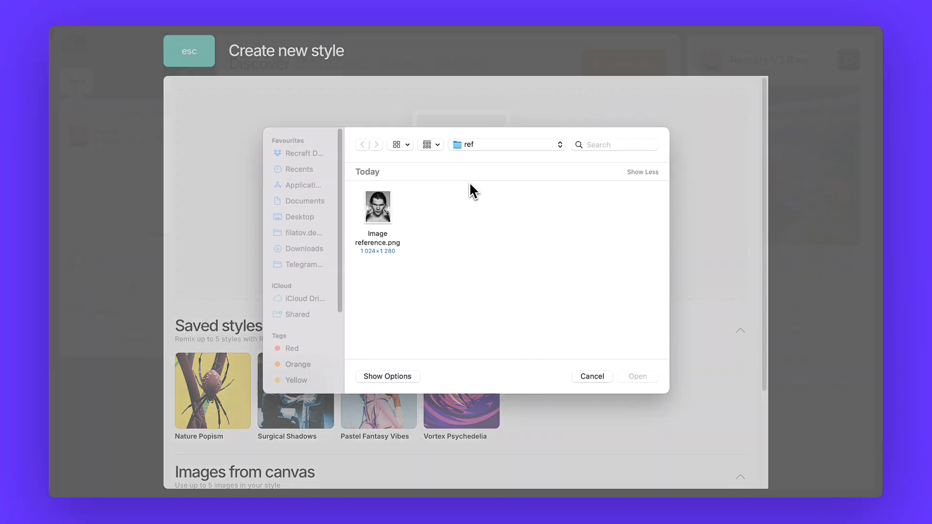
{"action": "left_click", "coordinate": [637, 375]}
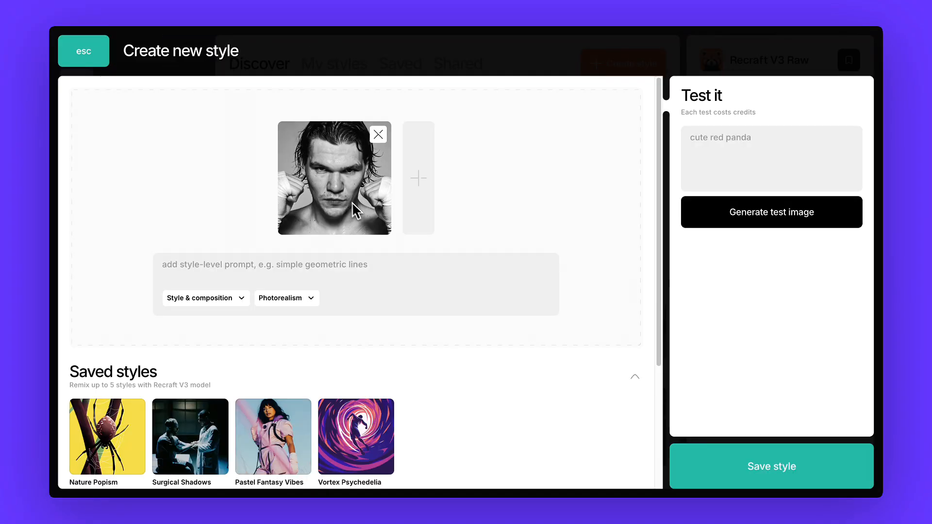
{"action": "scroll", "scroll_direction": "down", "scroll_amount": 3}
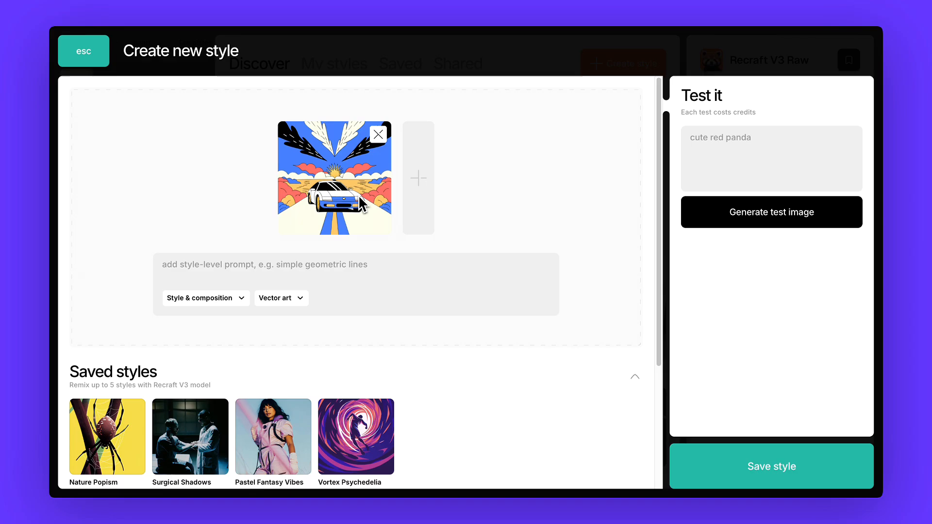
Type style prompt descriptors like minimal shading, dynamic comic book style and retro
{"action": "left_click", "coordinate": [418, 178]}
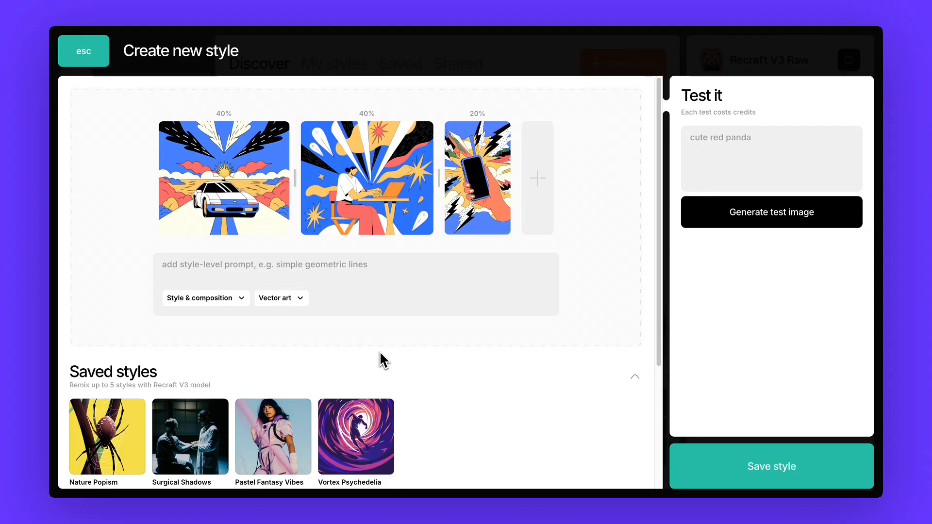
{"action": "type", "text": "bold flat co"}
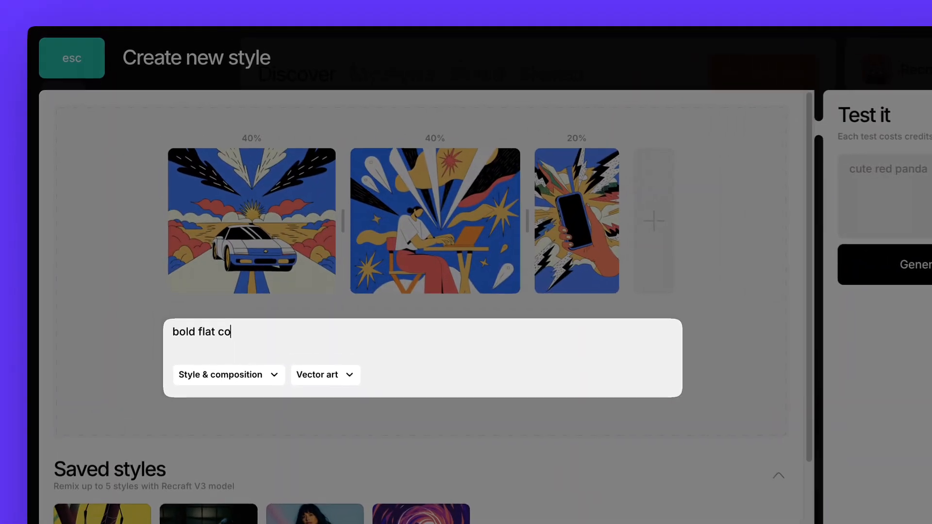
{"action": "type", "text": "minimal shading"}
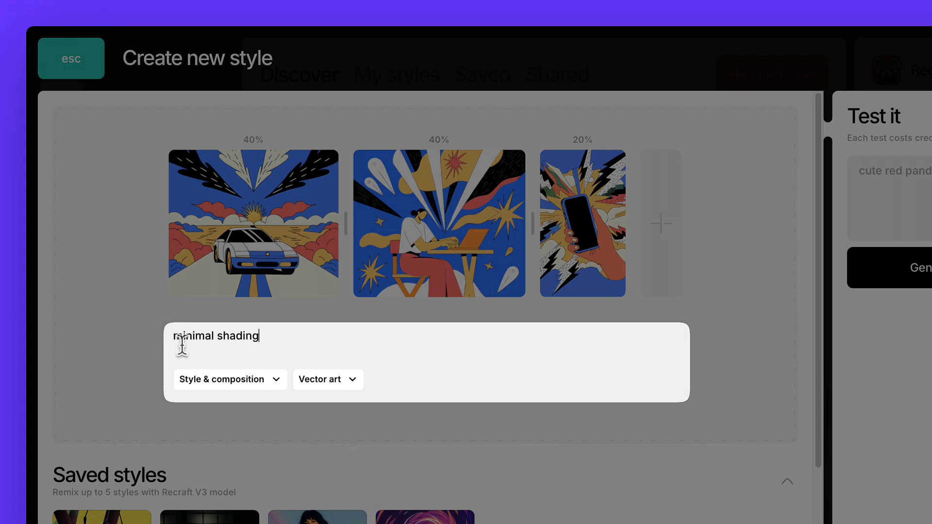
{"action": "type", "text": "dynamic comic book style"}
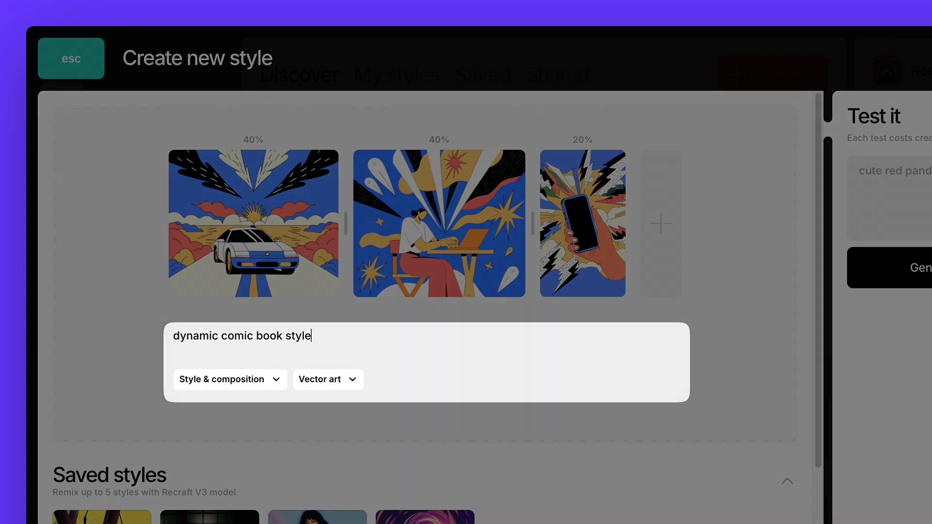
{"action": "type", "text": "soft natural l"}
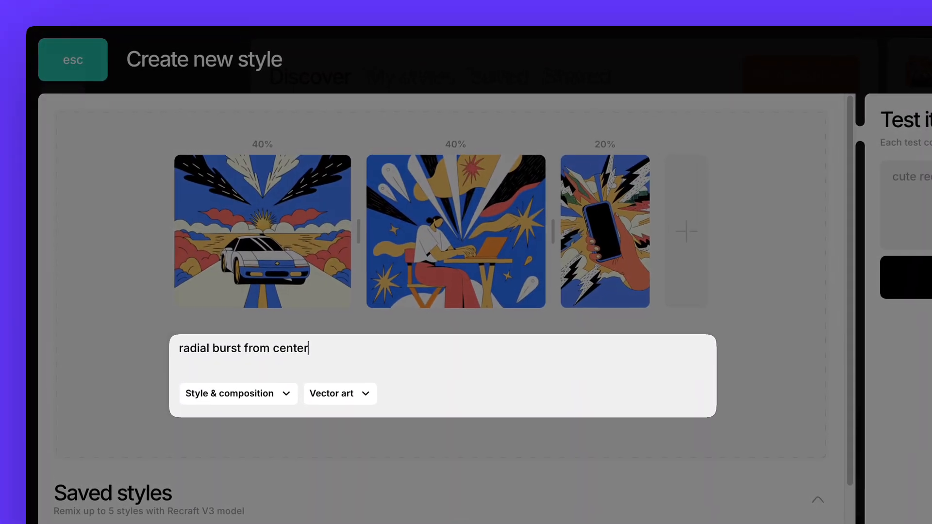
{"action": "type", "text": "retro"}
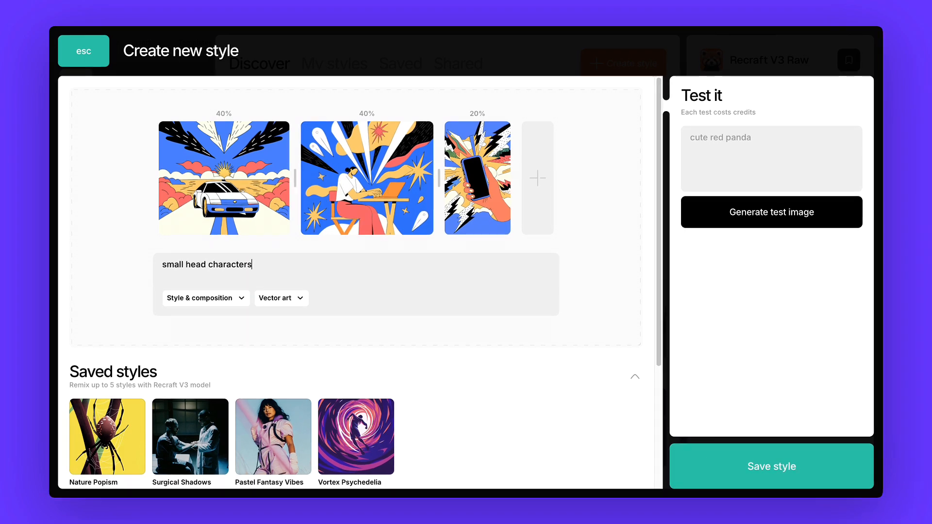
Set mimicry to Style essentials and review the Vector art base type options
{"action": "left_click", "coordinate": [205, 298]}
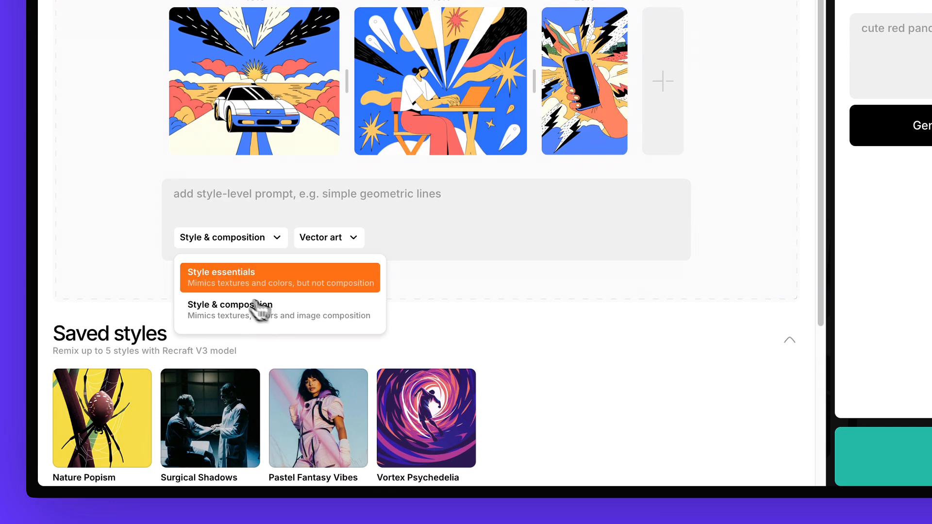
{"action": "left_click", "coordinate": [220, 278]}
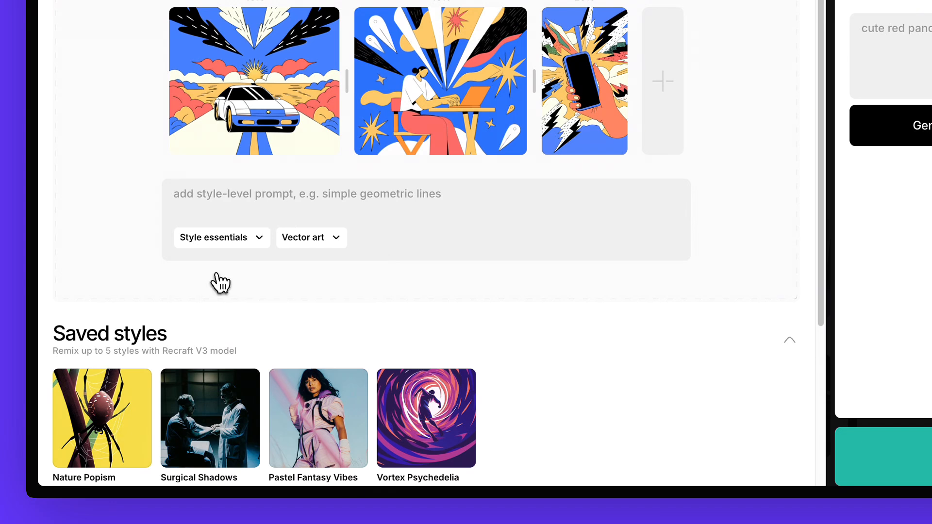
{"action": "left_click", "coordinate": [305, 238]}
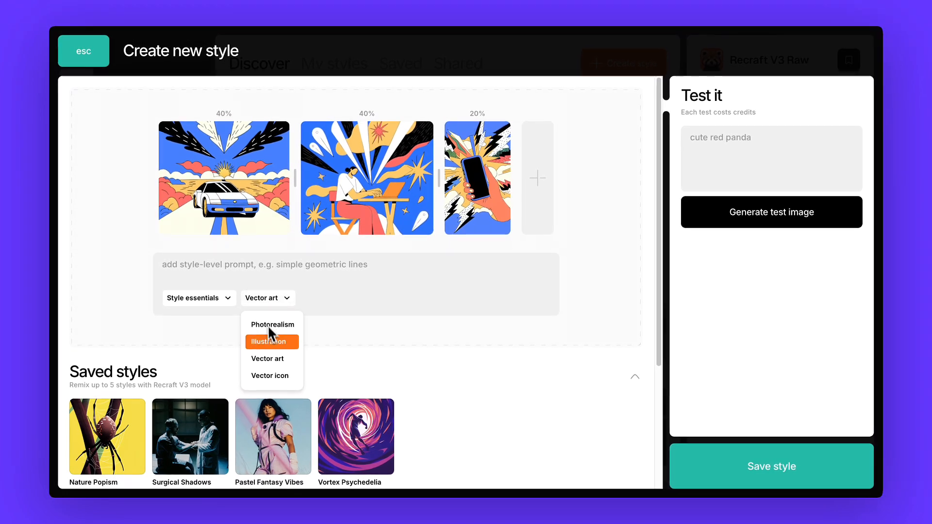
{"action": "mouse_move", "coordinate": [272, 325]}
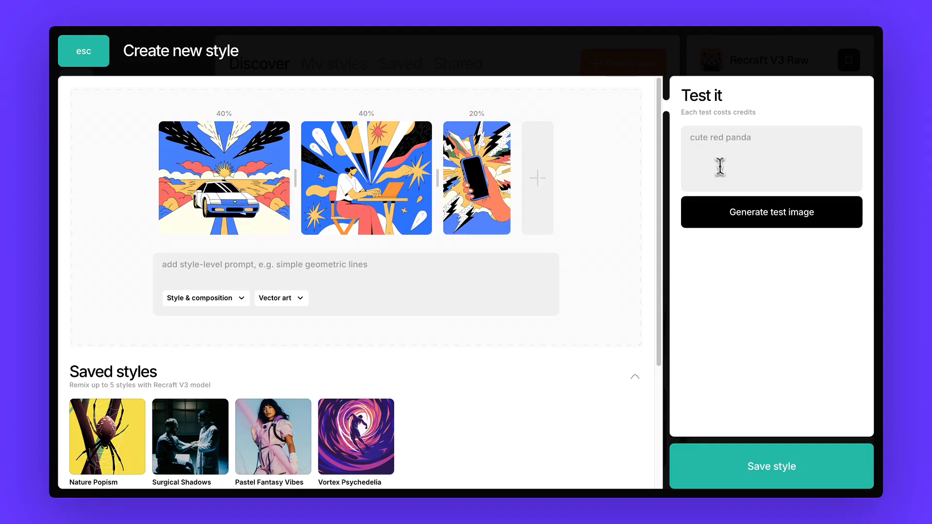
Enter the test prompt 'airplane flying through abstract sky'
{"action": "type", "text": "airplane flying through abstract sky"}
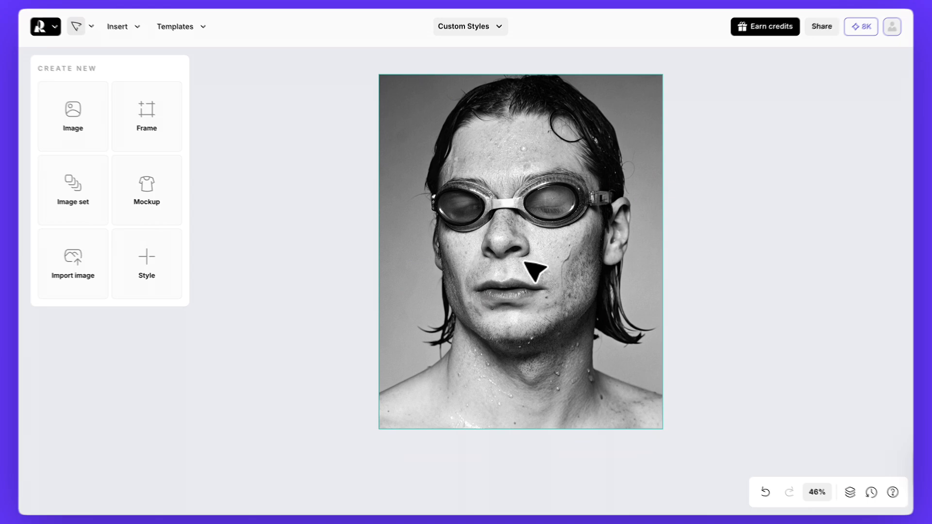
Duplicate and save the floral style, then generate floral vector illustrations
{"action": "left_click", "coordinate": [520, 250]}
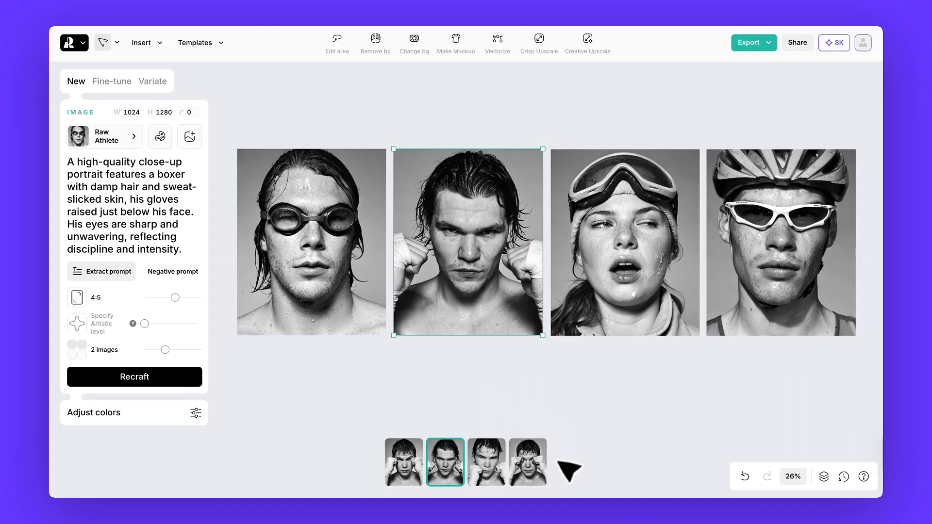
{"action": "left_click", "coordinate": [486, 462]}
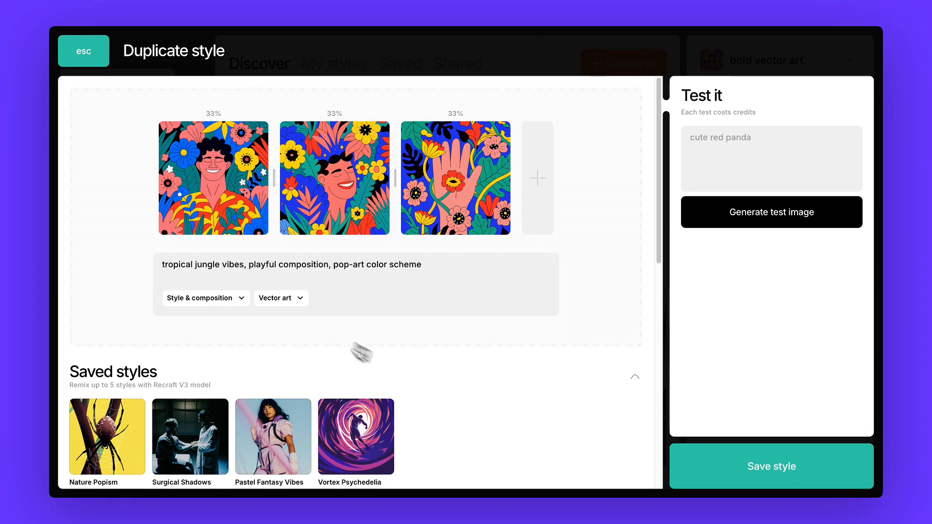
{"action": "left_click", "coordinate": [281, 298]}
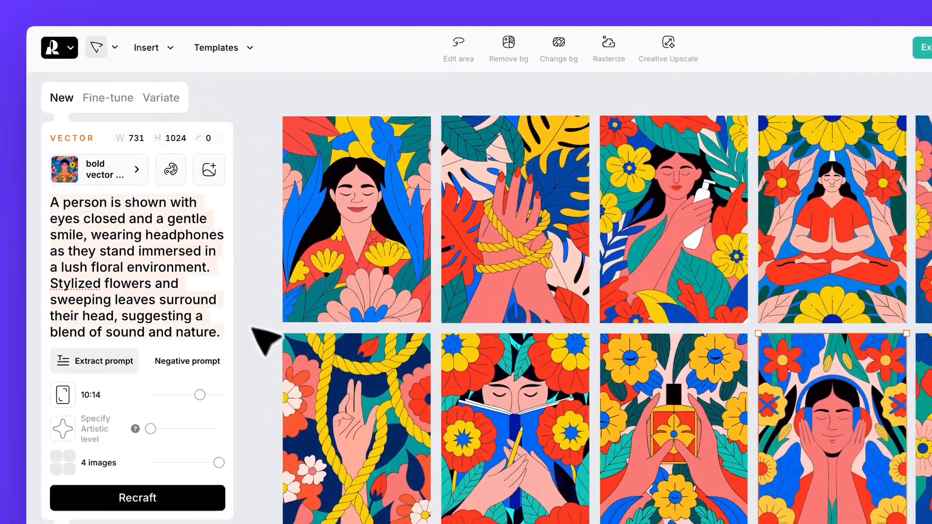
Bring up the export settings and the file format list to choose SVG
{"action": "left_click", "coordinate": [750, 42]}
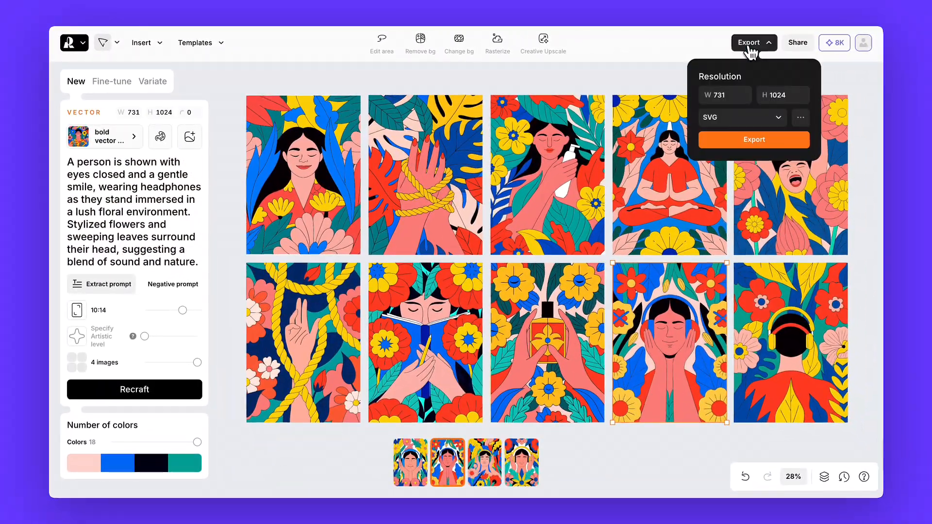
{"action": "left_click", "coordinate": [741, 117]}
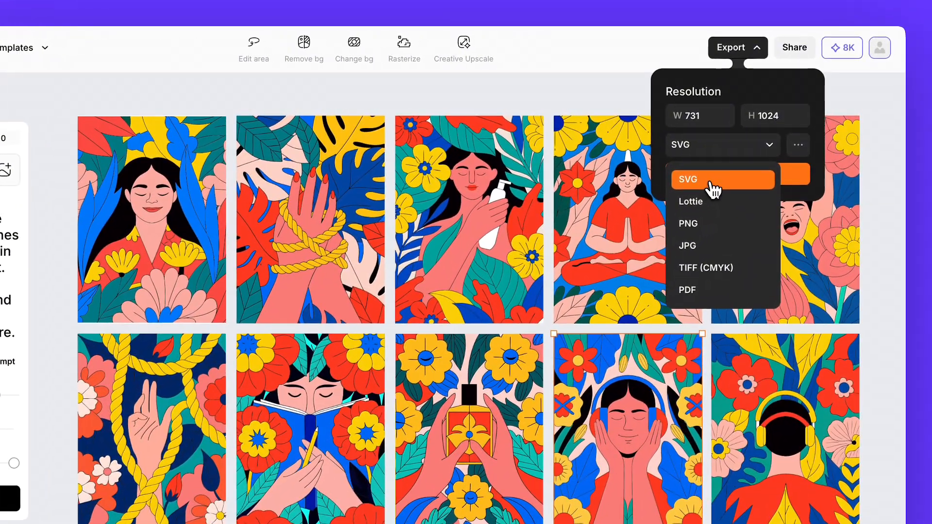